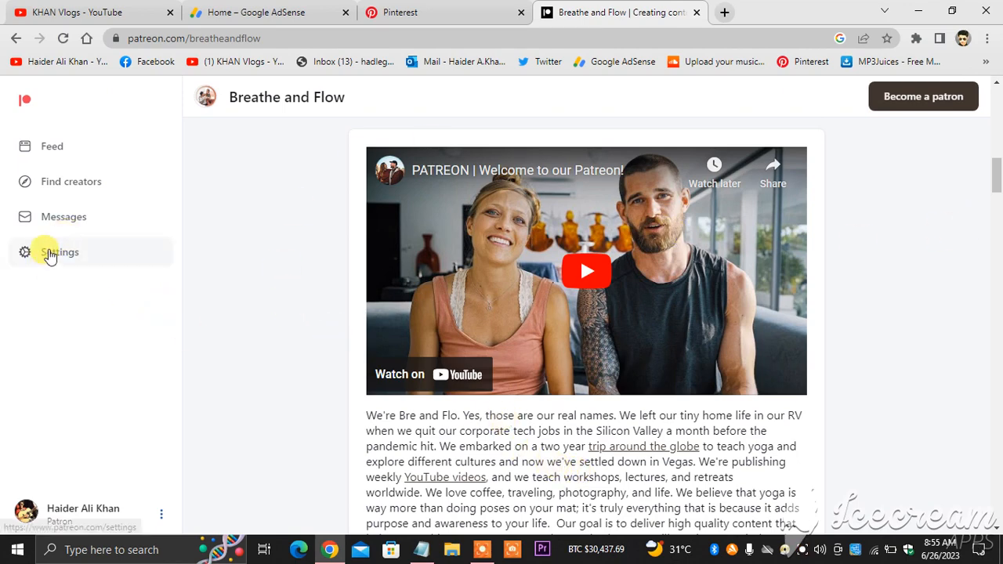
# Go to account Settings from the Breathe and Flow creator page sidebar
pyautogui.click(59, 251)
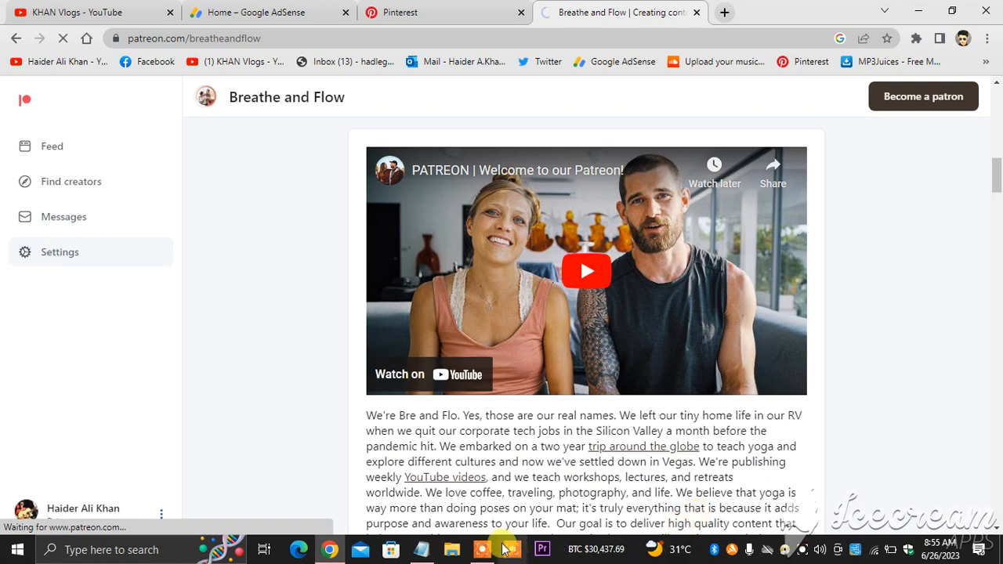
# Load the Settings page and expand More to list Payment methods and Connected apps
pyautogui.click(60, 251)
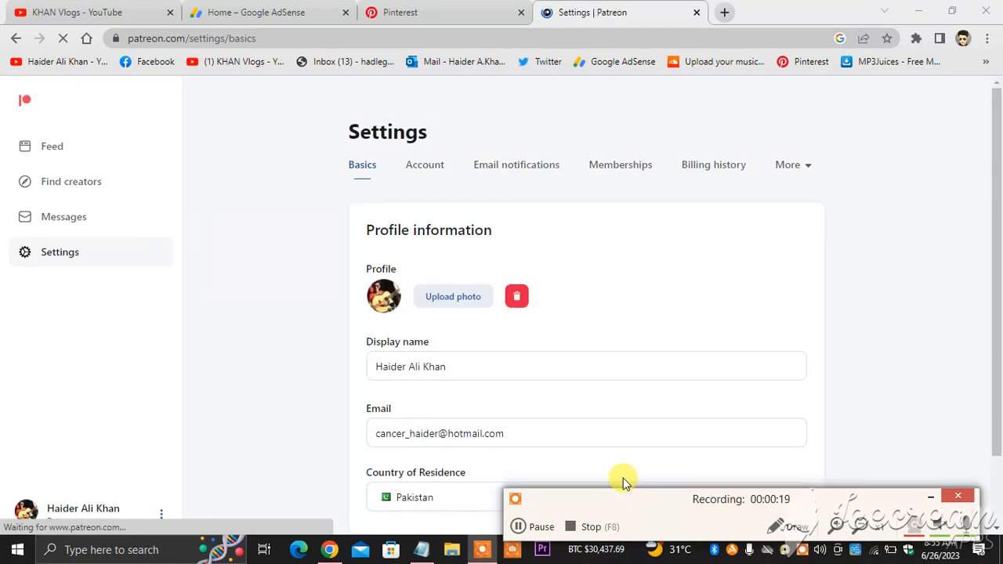
pyautogui.moveTo(589, 458)
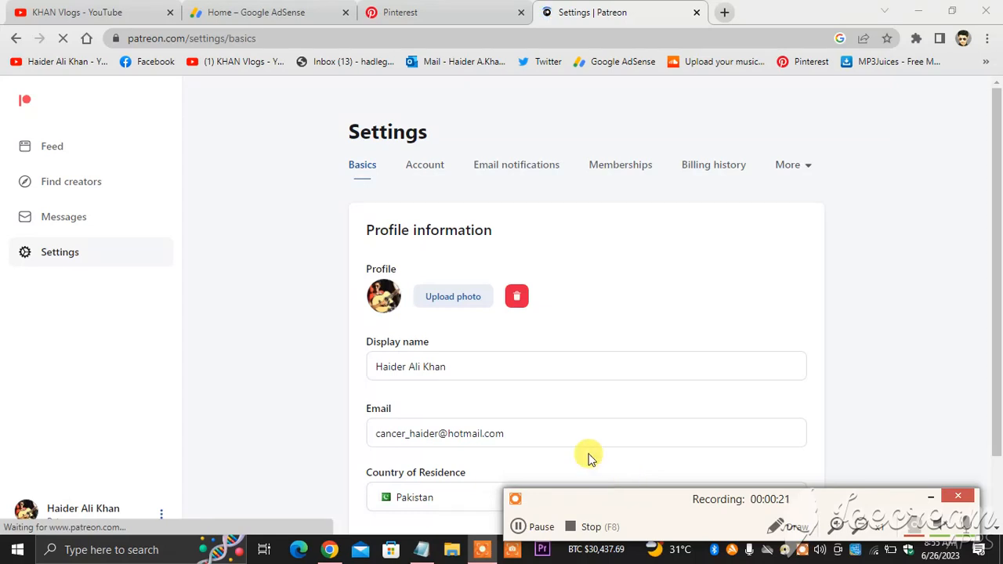
pyautogui.moveTo(280, 323)
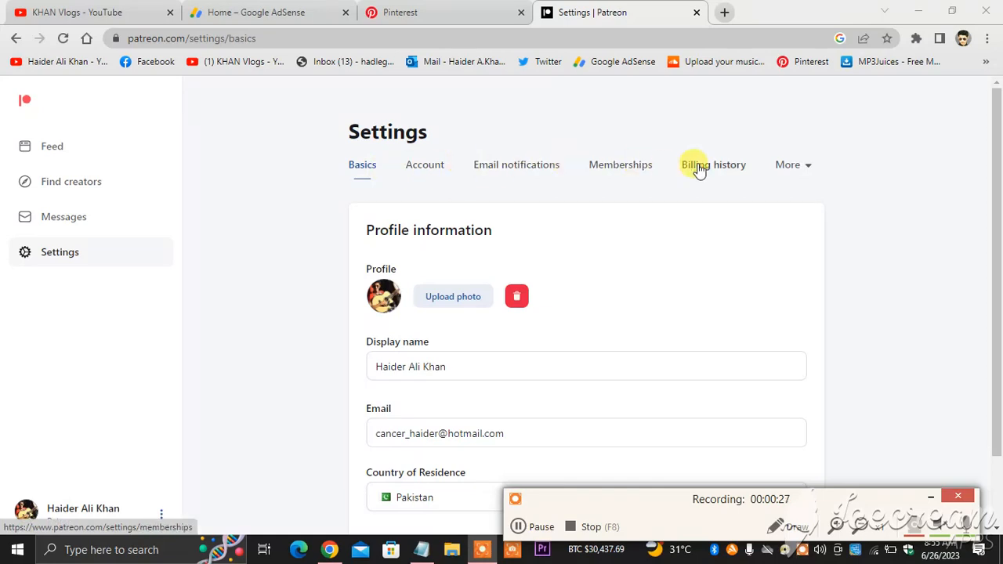
pyautogui.click(786, 165)
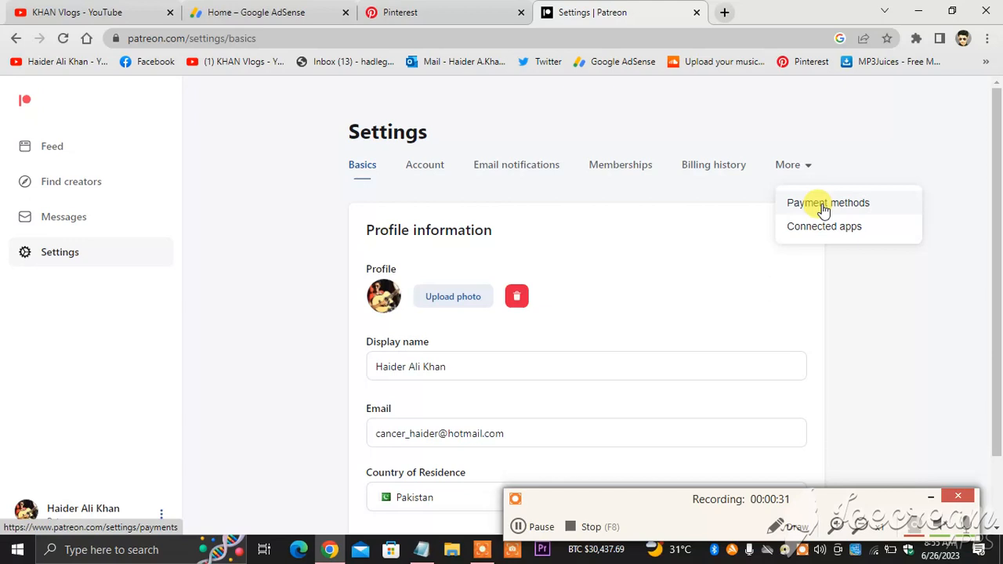
# Go to Payment methods and start the empty Add Card form
pyautogui.click(827, 203)
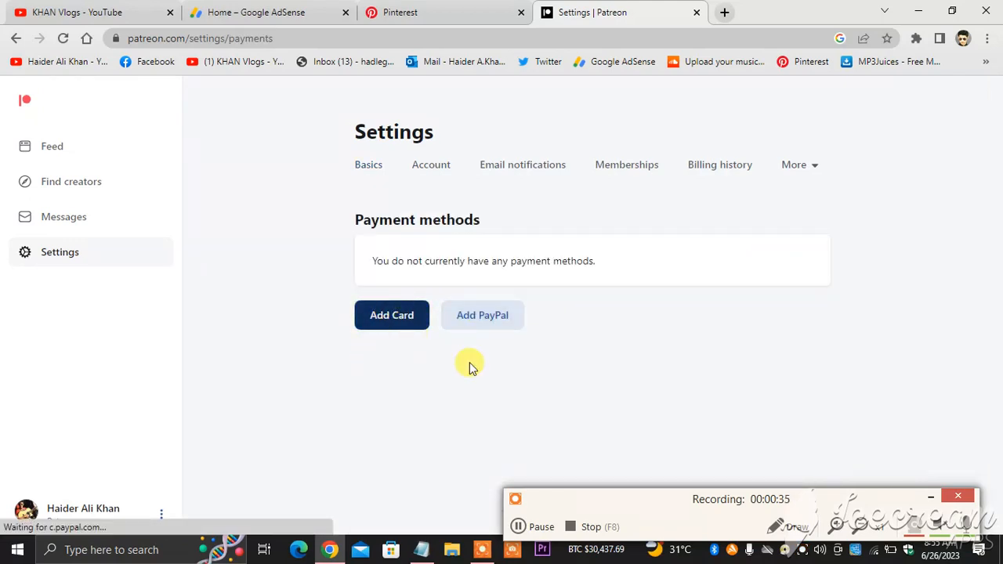
pyautogui.click(392, 315)
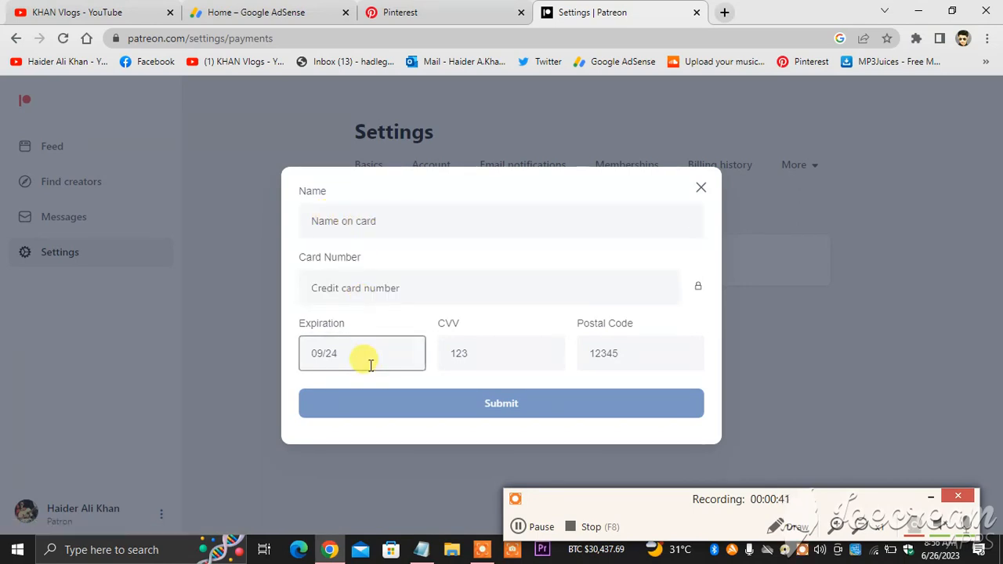
# Enter the cardholder name, card number and expiration date into the Add Card form
pyautogui.click(502, 219)
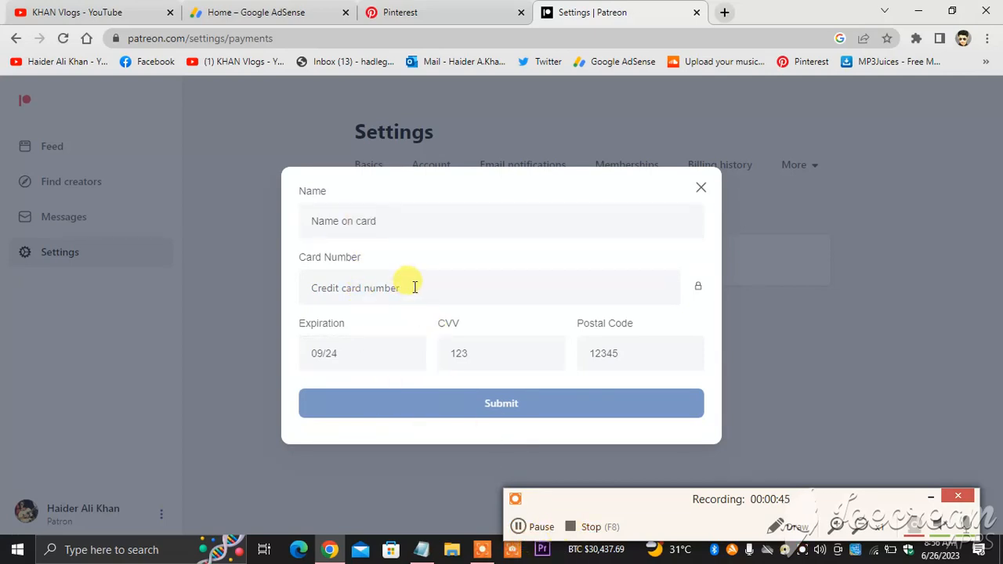
pyautogui.moveTo(571, 527)
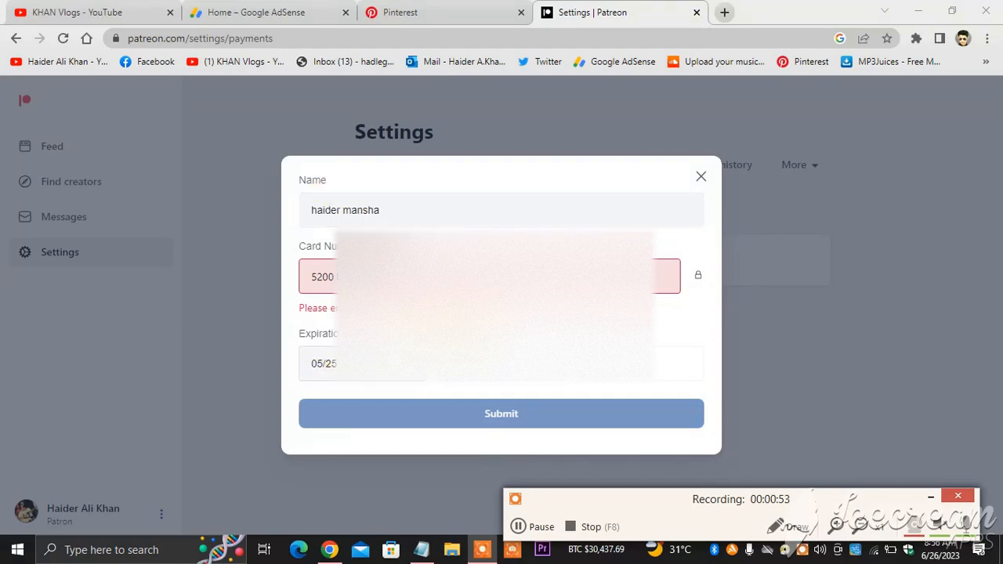
pyautogui.click(501, 414)
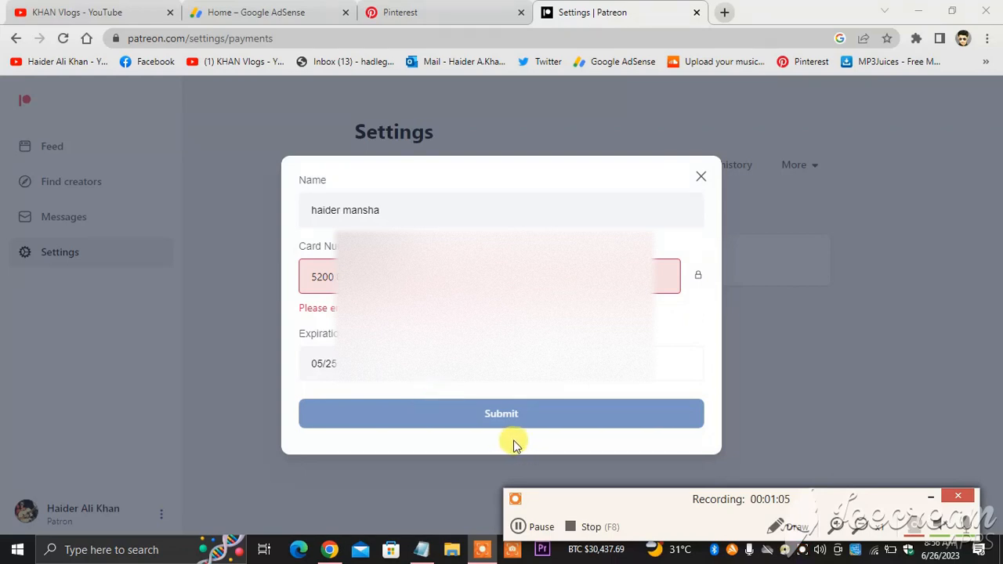
pyautogui.moveTo(101, 7)
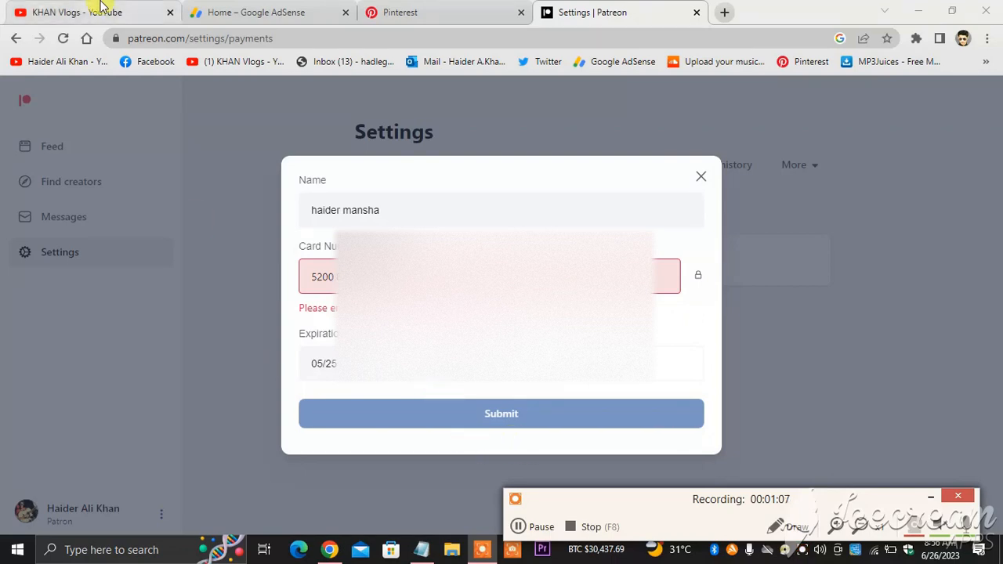
# Switch to the KHAN Vlogs YouTube tab showing the channel home page
pyautogui.click(86, 13)
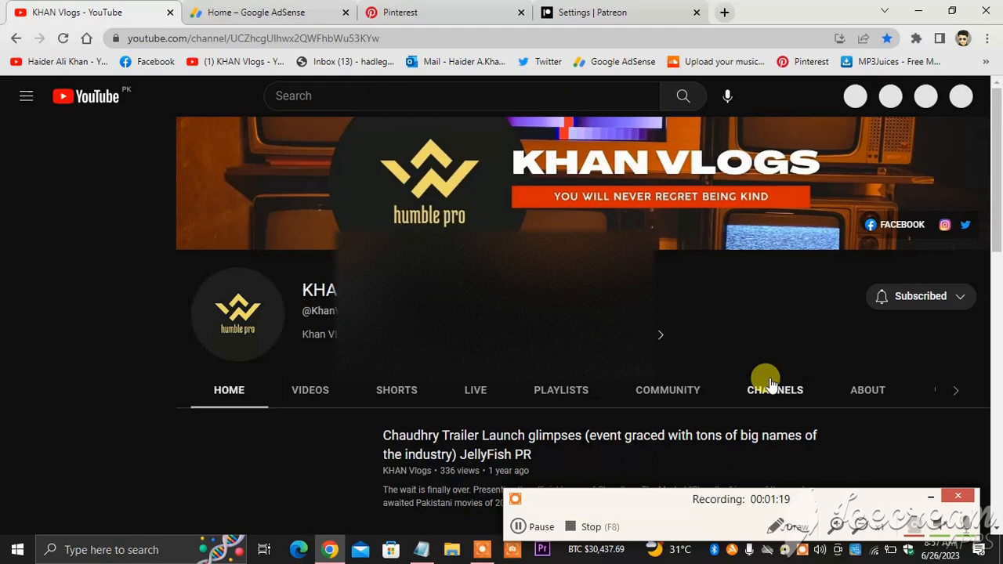
pyautogui.click(25, 95)
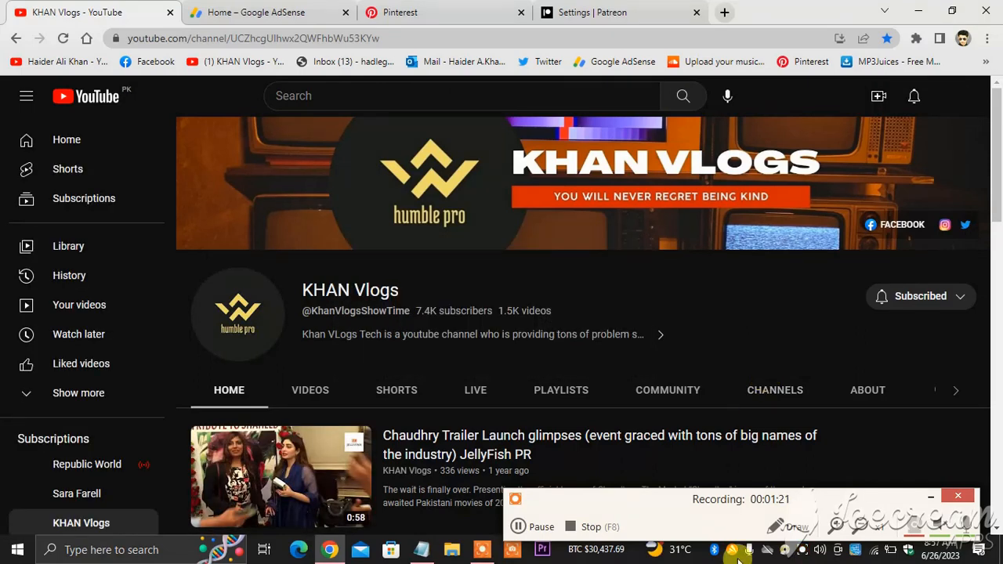